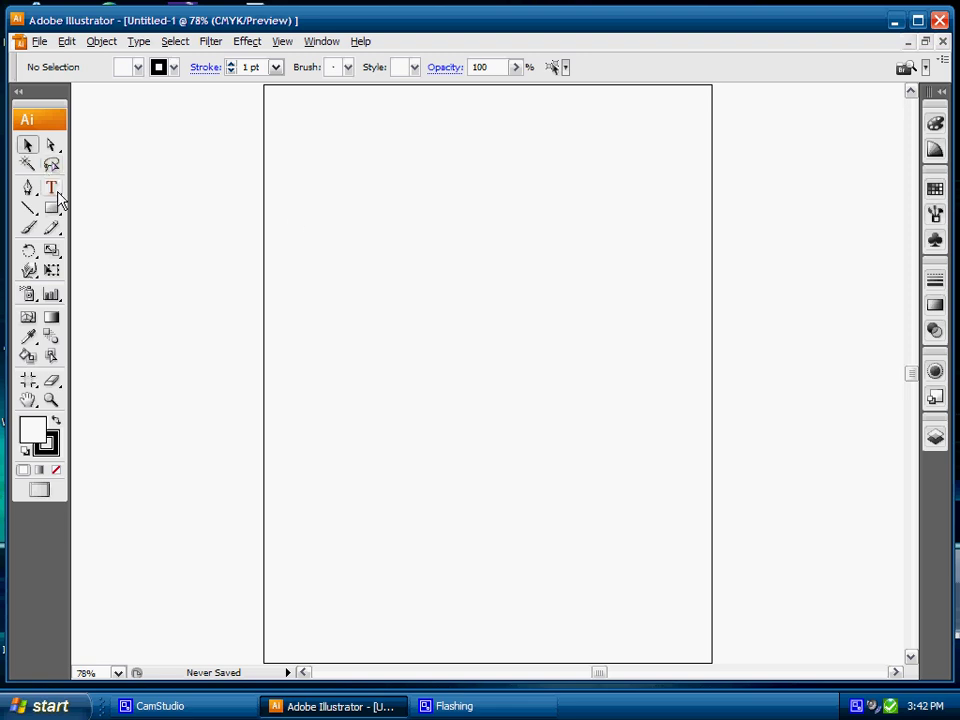
- Activate the Type tool on the artboard and set the font size to 150 pt
left_click(51, 187)
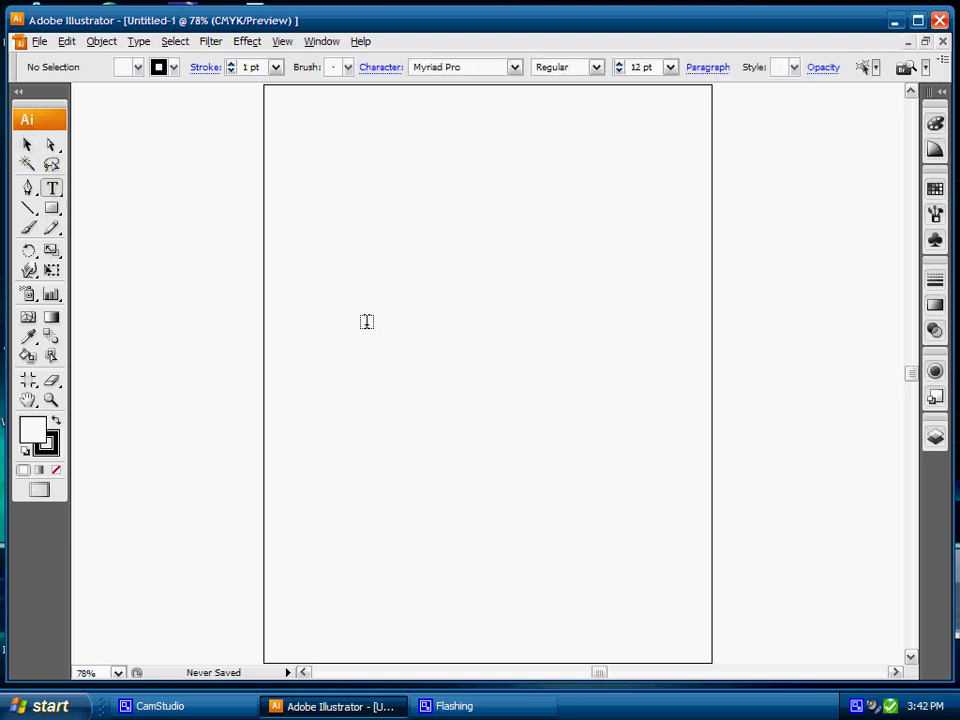
mouse_move(358, 274)
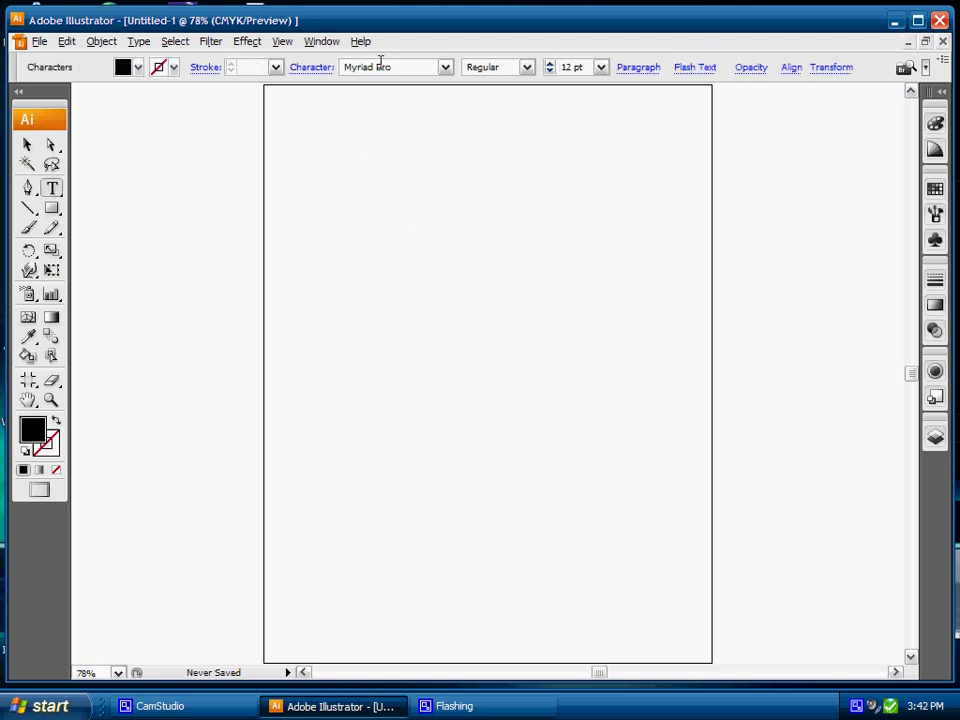
left_click(600, 67)
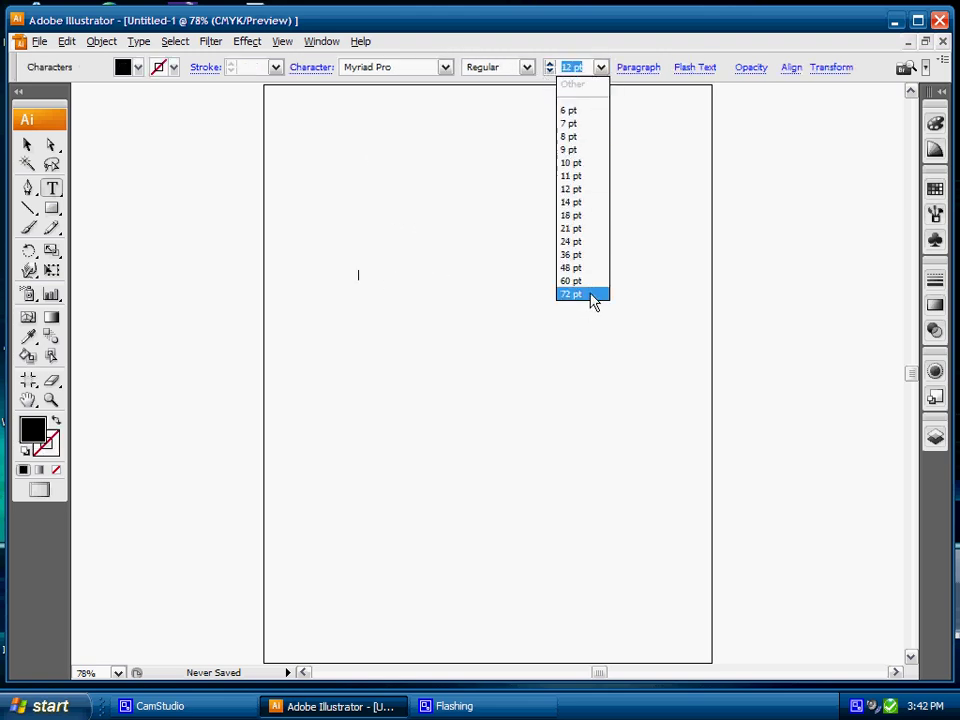
left_click(571, 294)
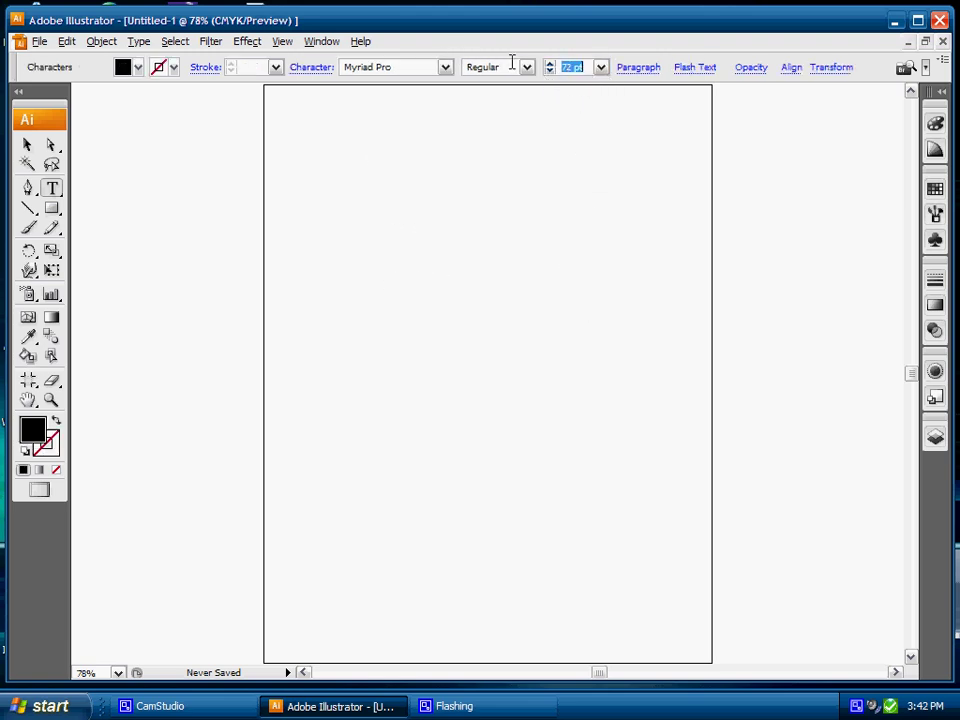
left_click(359, 262)
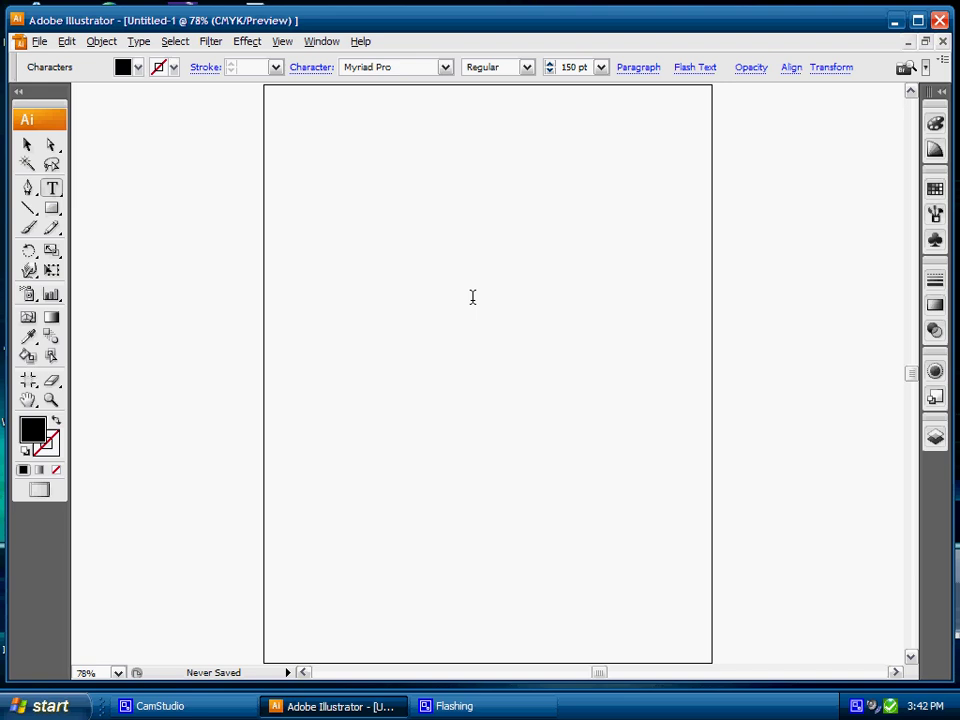
- Type the word 'Outline' at 150 pt
type("Outline")
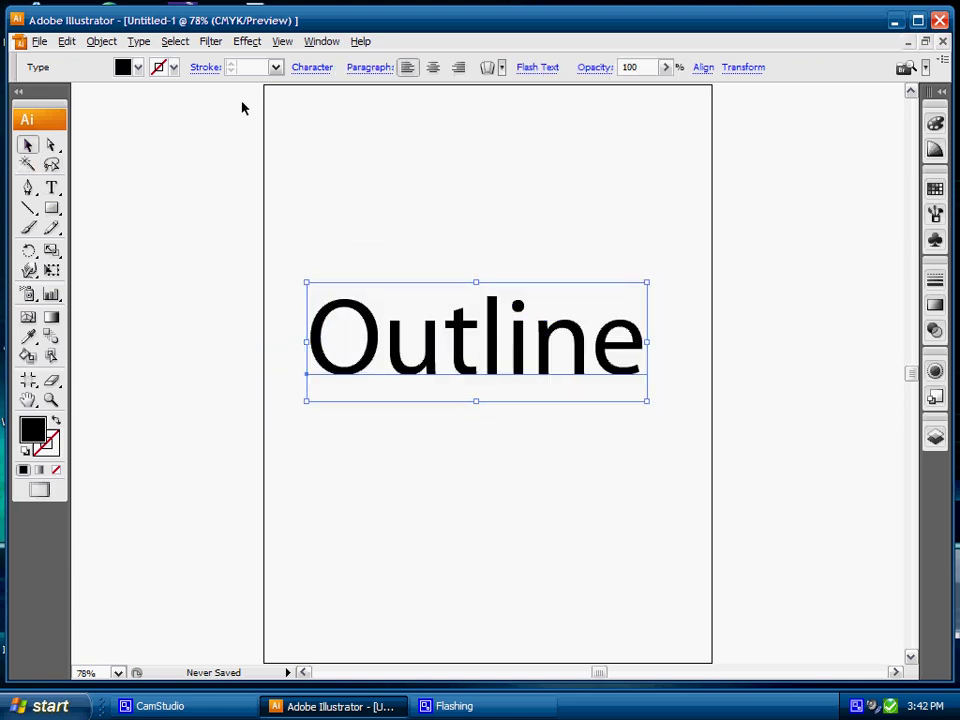
- Convert 'Outline' to outlines with Type > Create Outlines and drag it lower right
left_click(138, 41)
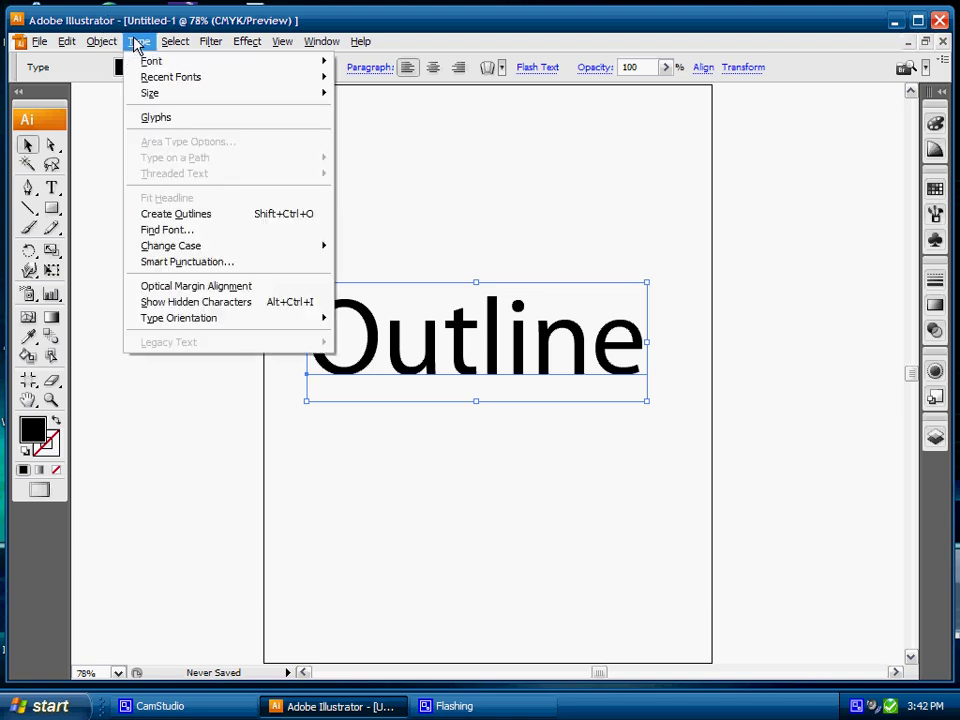
left_click(176, 213)
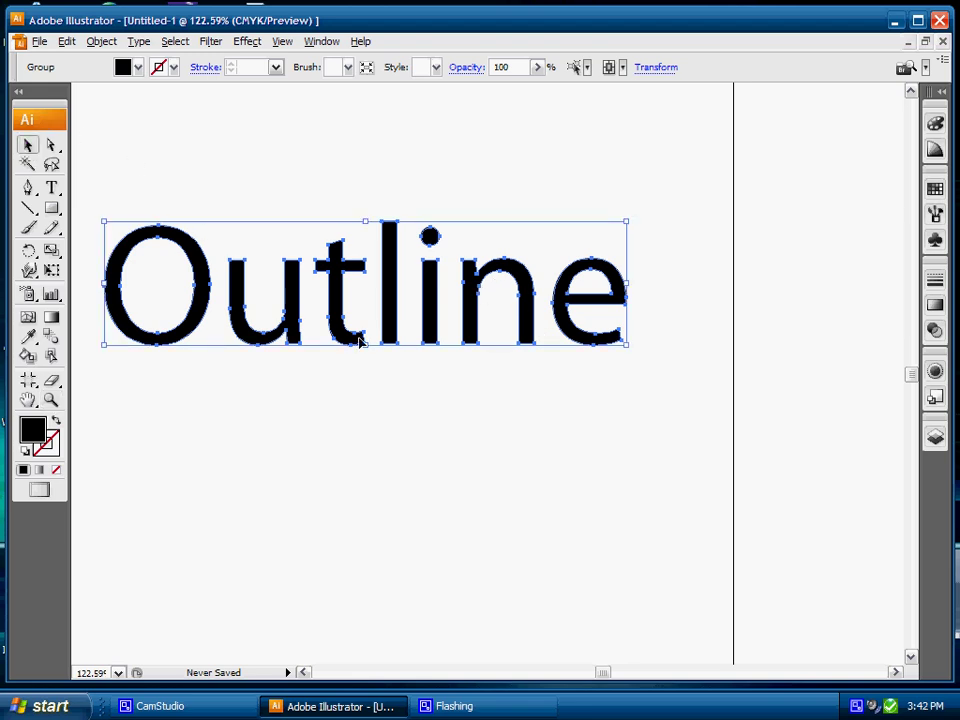
left_click_drag(365, 285, 415, 305)
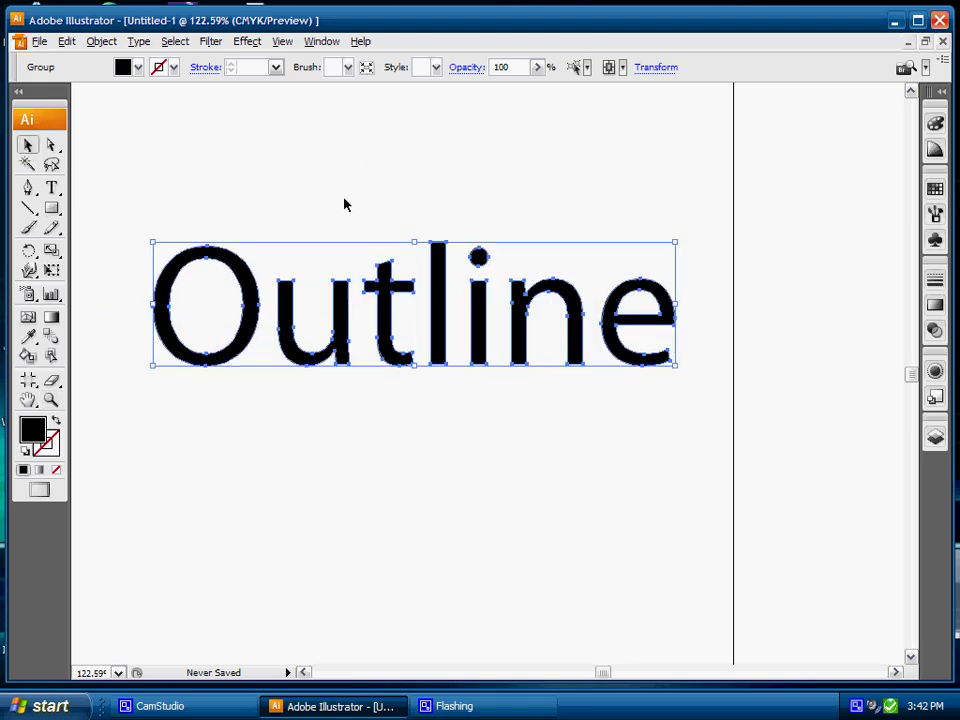
- Ungroup the outlined word into separate letter shapes
left_click(138, 41)
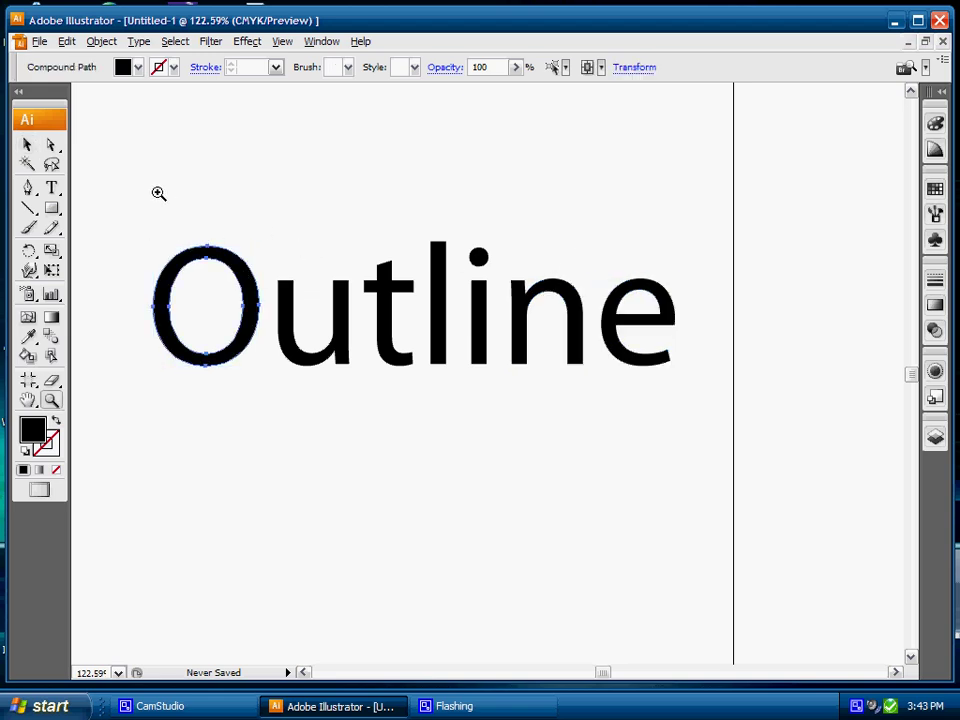
- Zoom in on the O and select its anchor points with Direct Selection
left_click(158, 193)
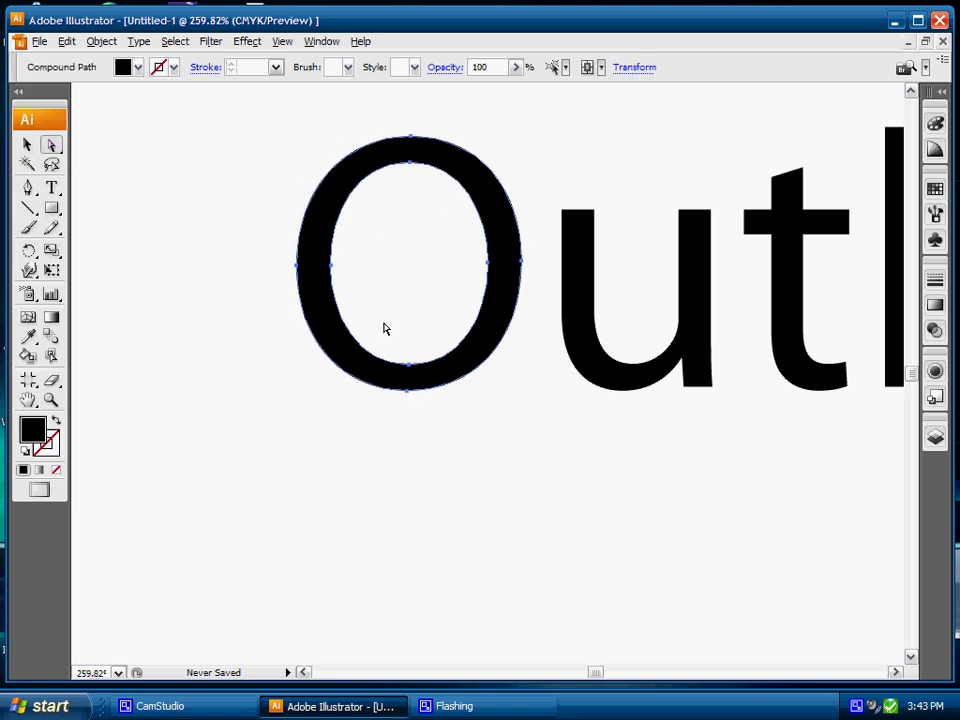
left_click(51, 145)
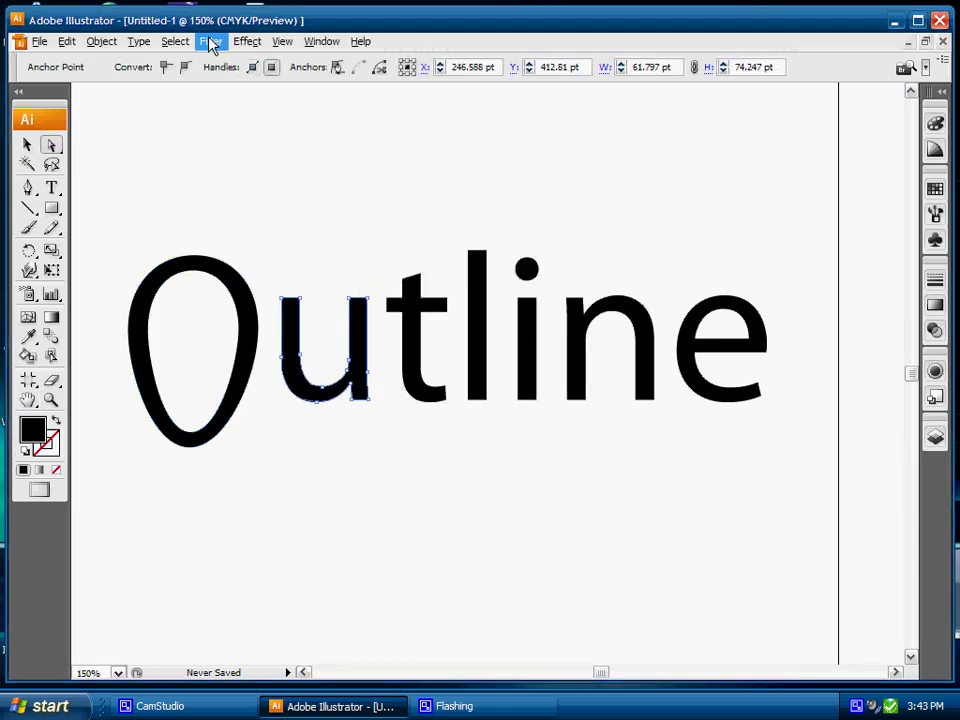
left_click(211, 41)
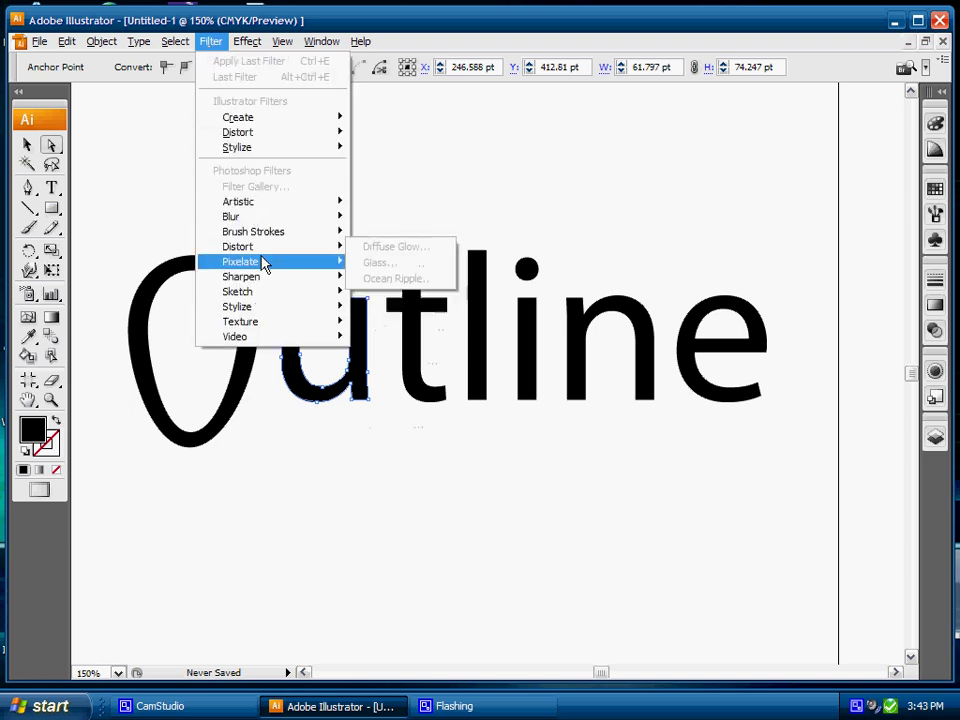
left_click(246, 41)
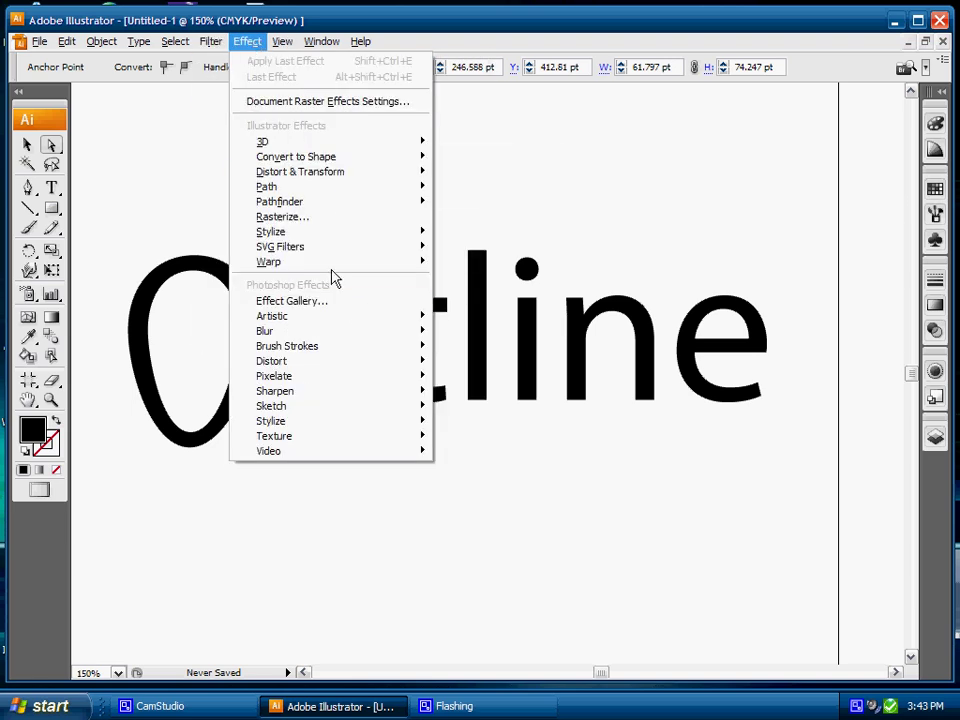
mouse_move(266, 186)
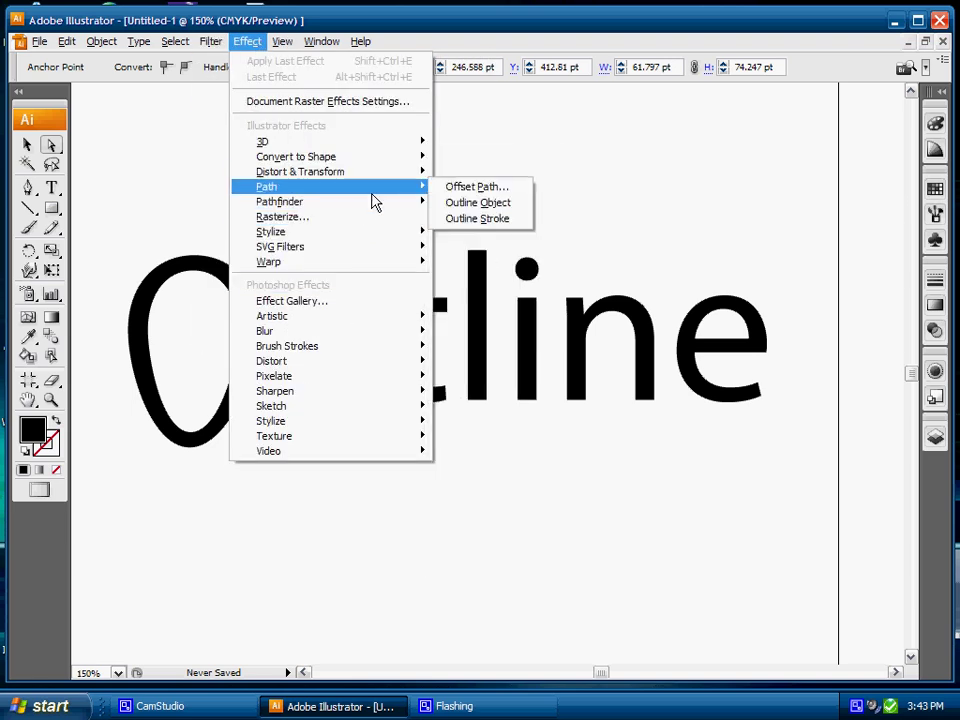
mouse_move(115, 260)
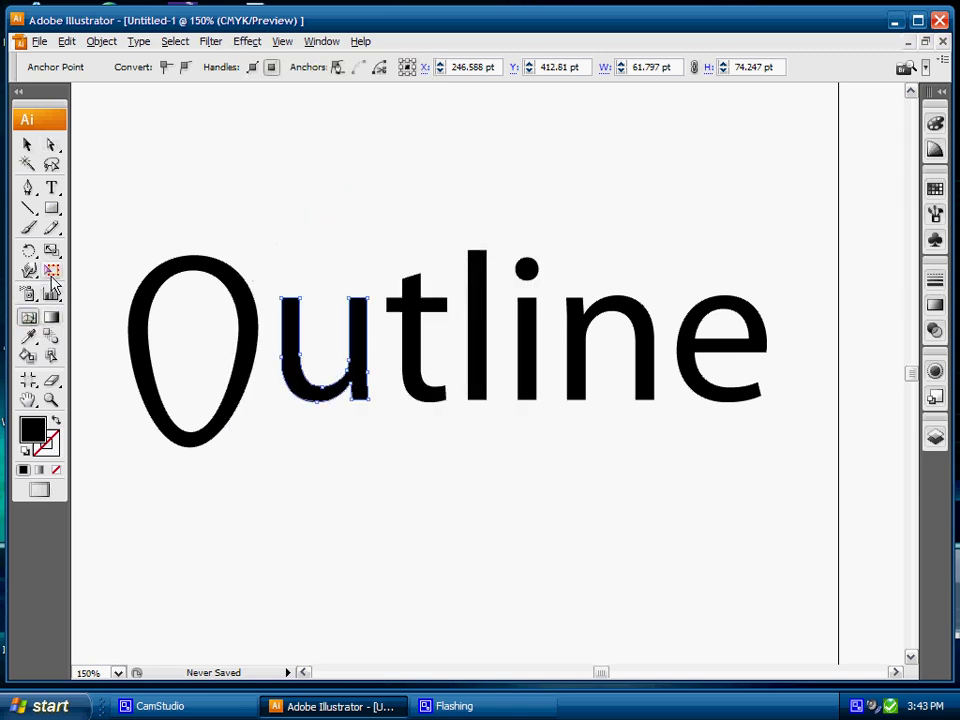
- Apply the Crystallize tool from the Liquify tools to the u's right stem
left_click(29, 271)
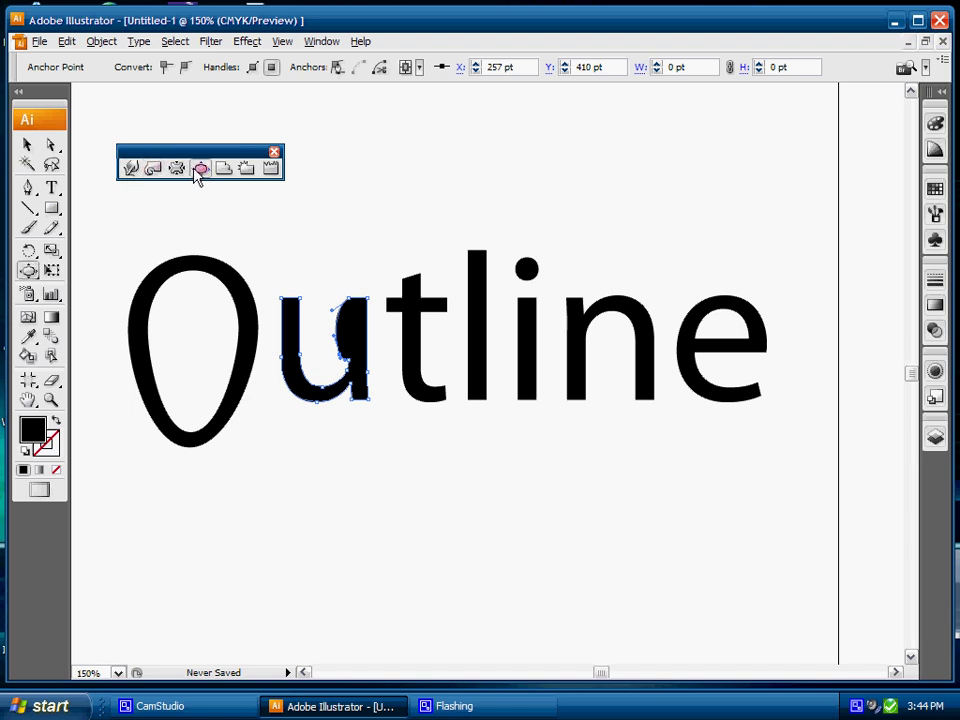
left_click(200, 167)
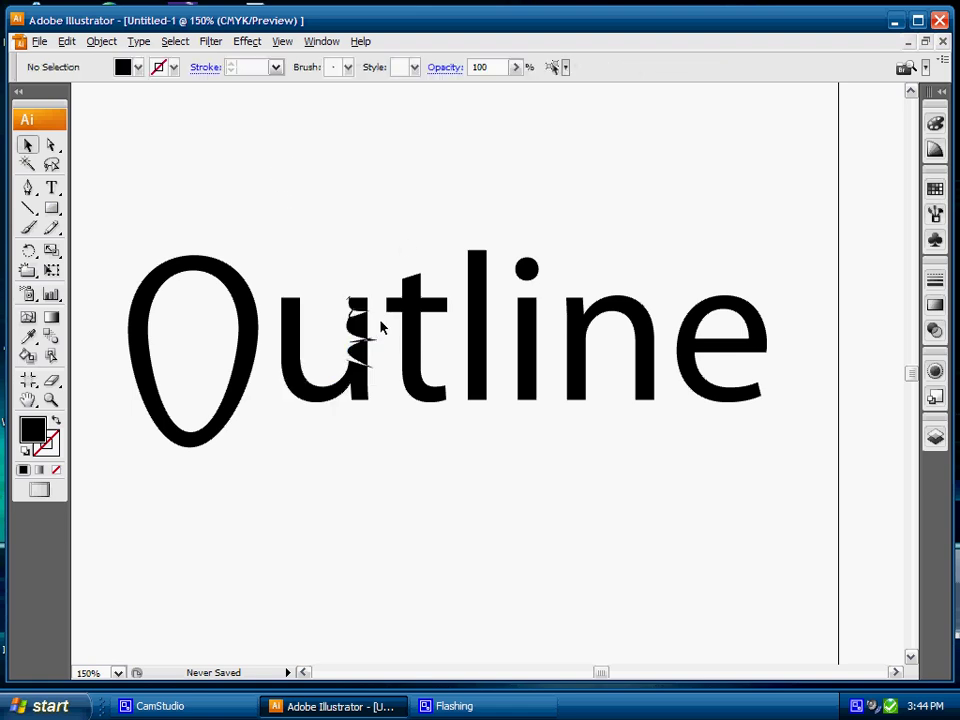
mouse_move(463, 248)
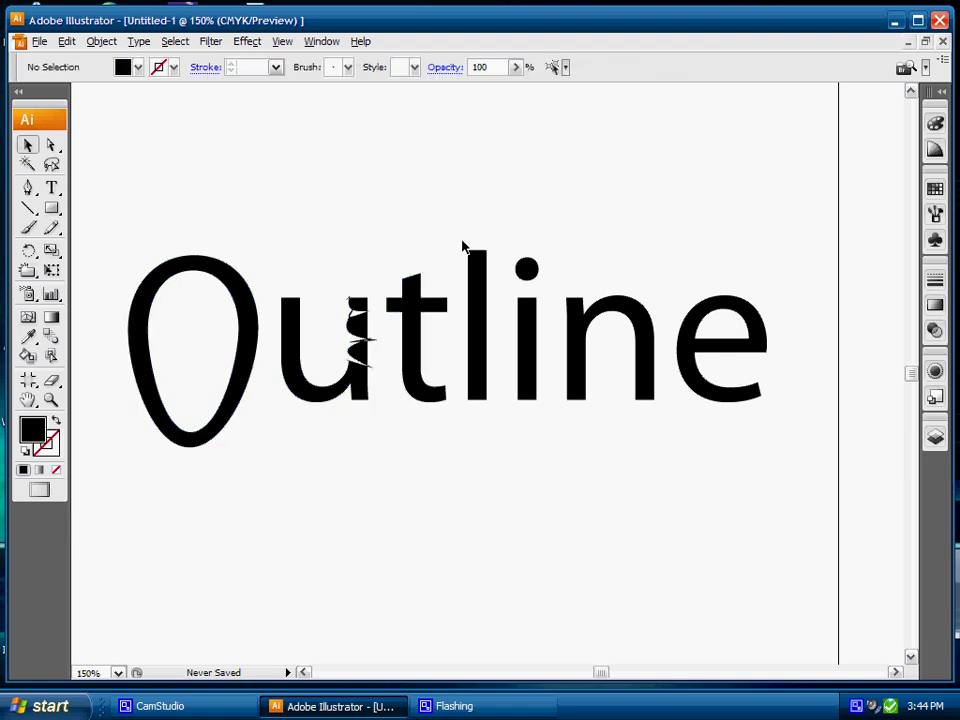